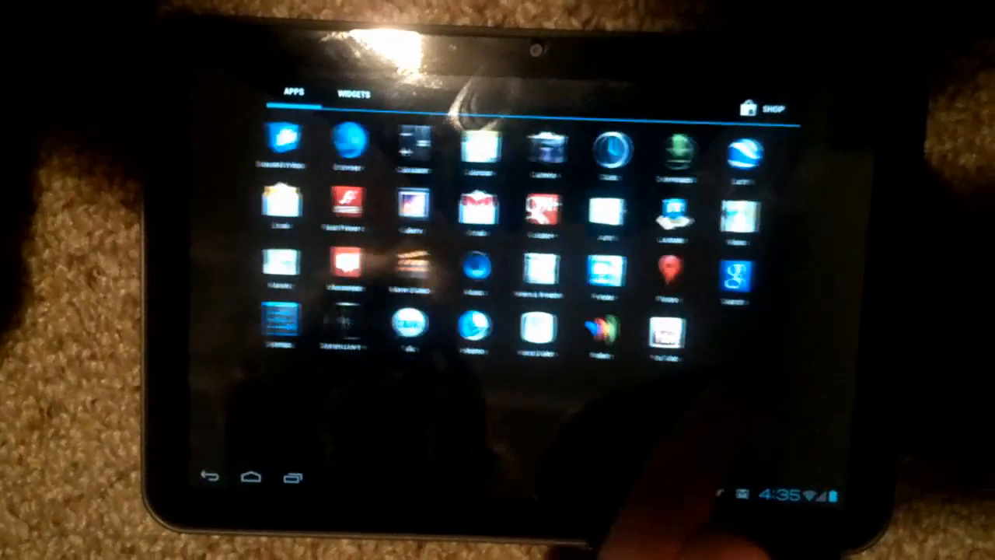
Bring up Settings from the app drawer, landing on the Wi-Fi page with a network connected
left_click(350, 93)
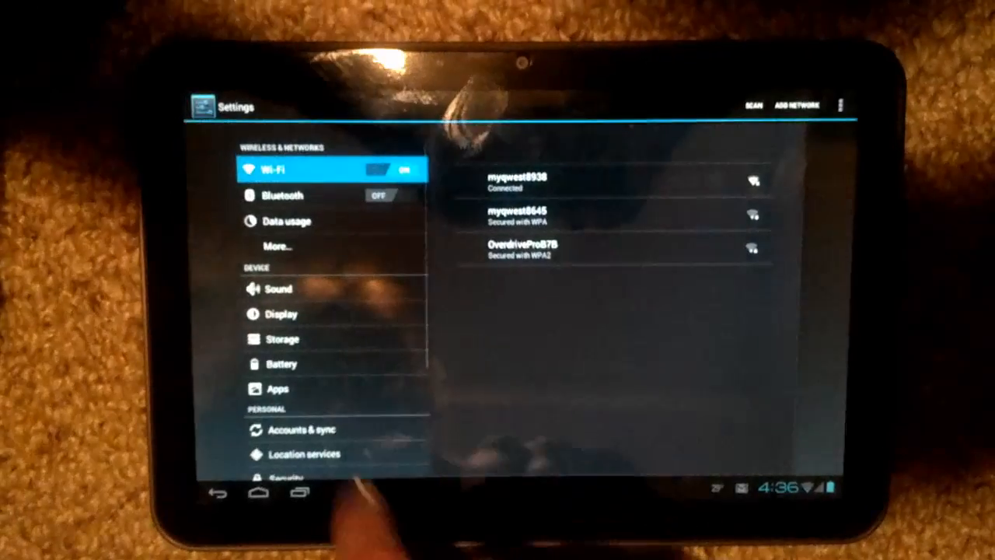
Scroll to the System section and view the About tablet information
scroll("down", 3)
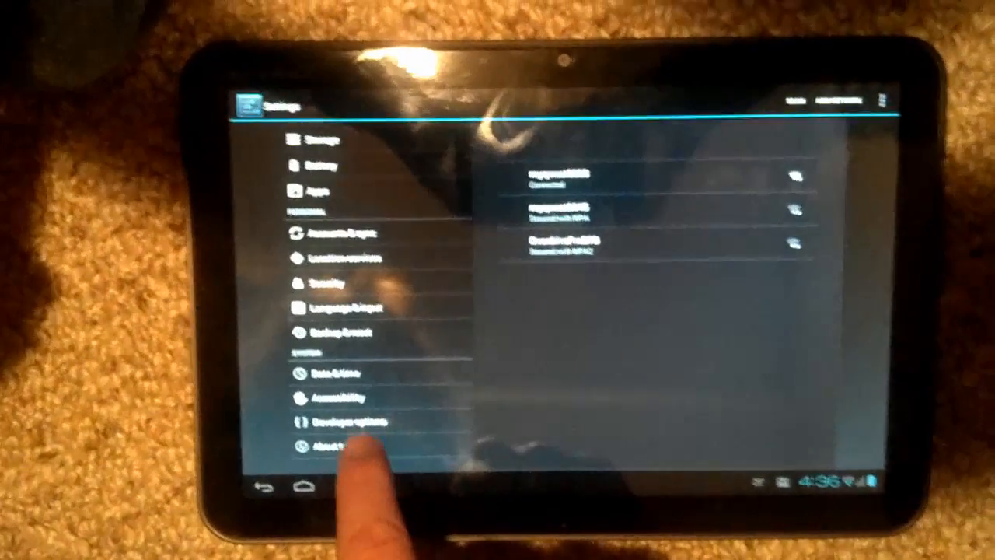
left_click(342, 445)
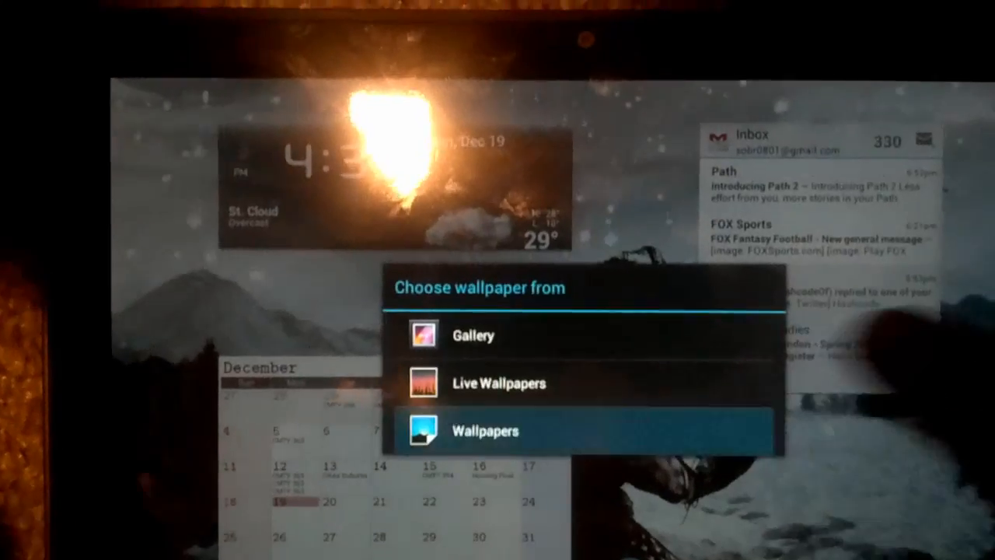
Choose Wallpapers from the wallpaper source chooser to browse the built-in collection
left_click(485, 430)
type("www")
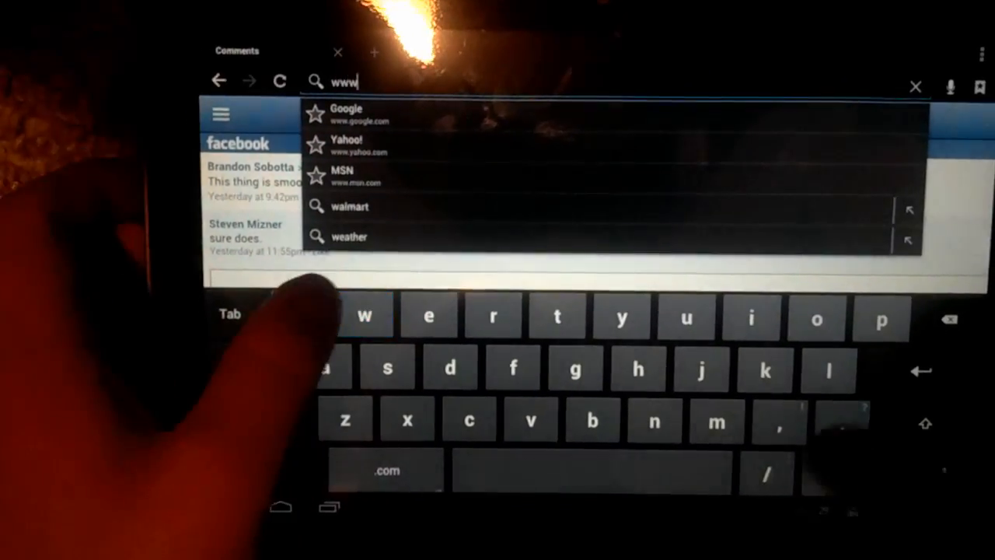
type(".f")
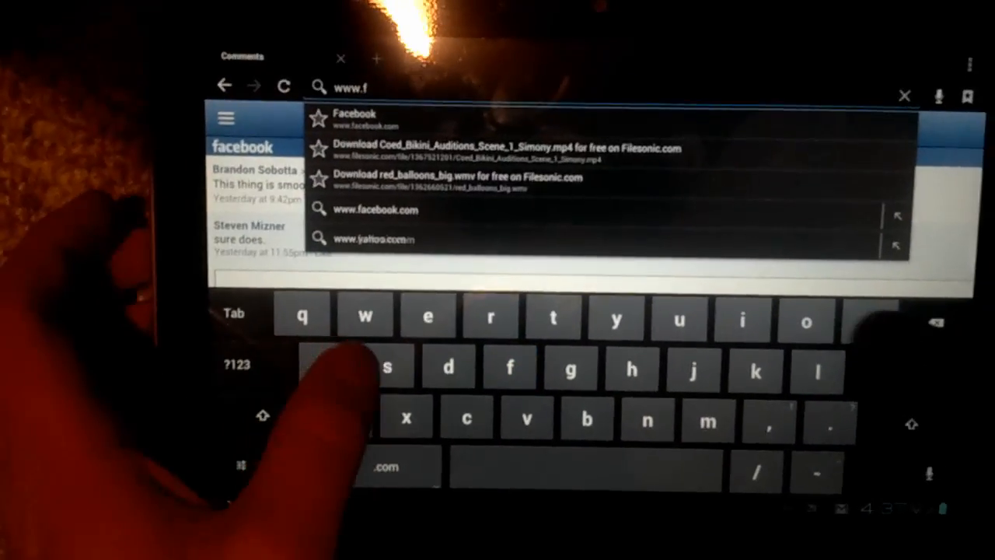
type("ox")
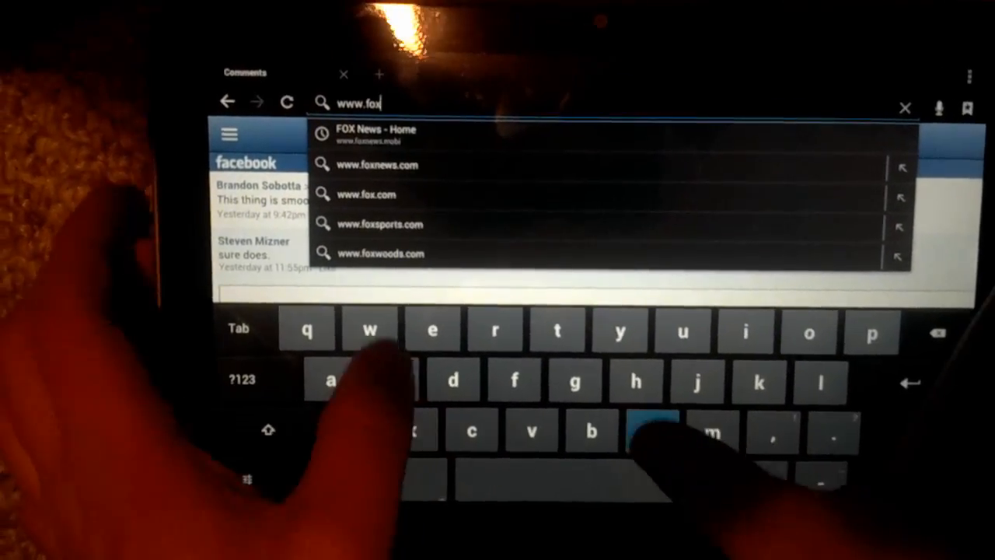
type("news.com/")
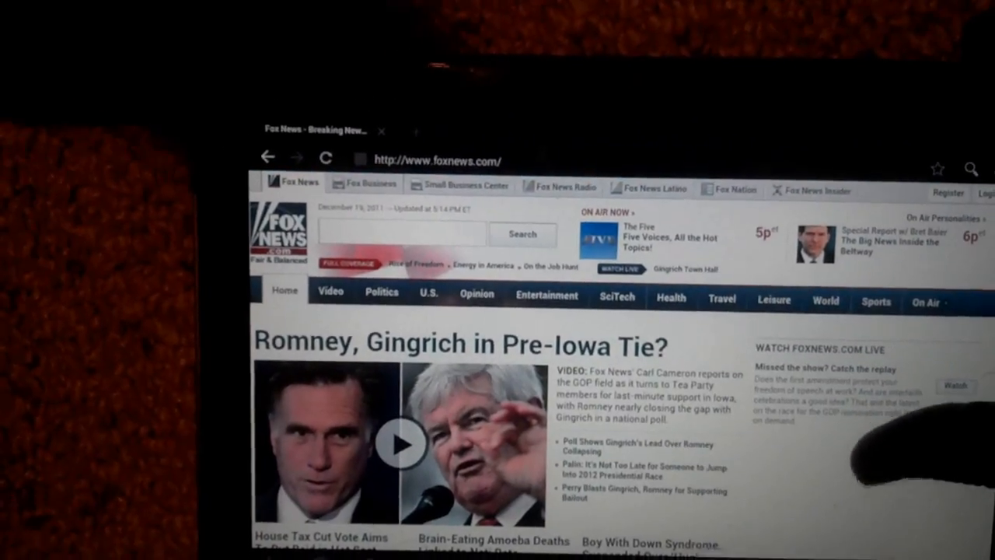
Scroll the Fox News homepage down to the Entertainment, Politics and Sports sections
scroll("down", 3)
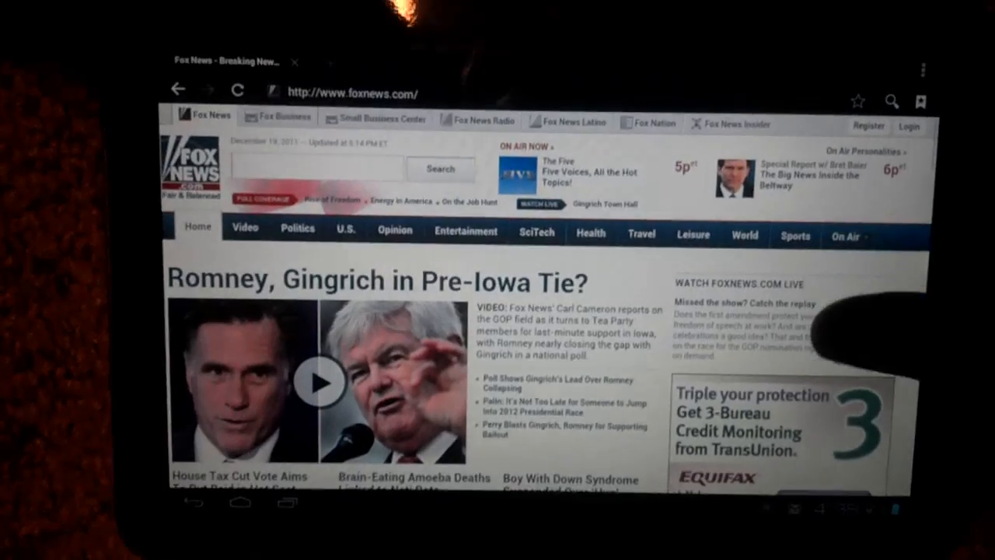
scroll("down", 3)
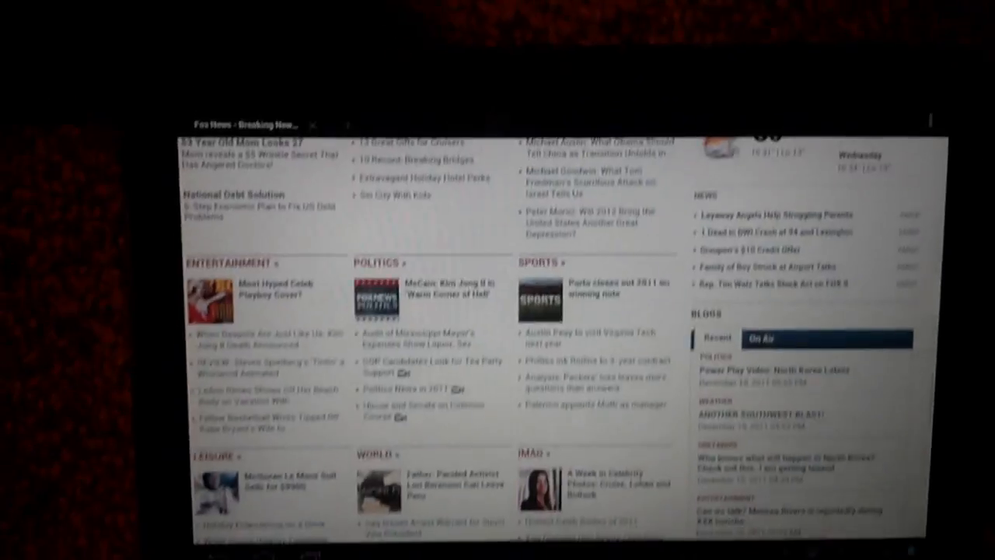